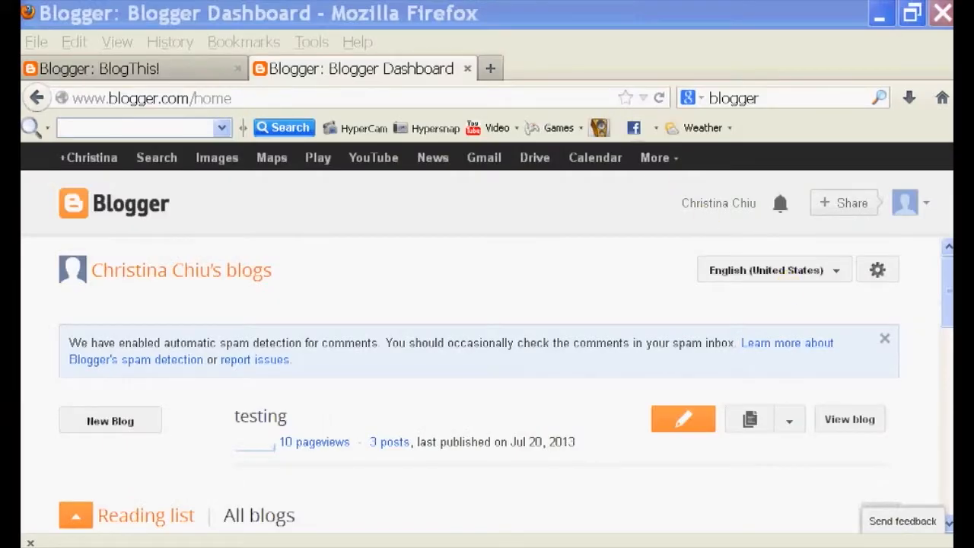
pyautogui.moveTo(396, 346)
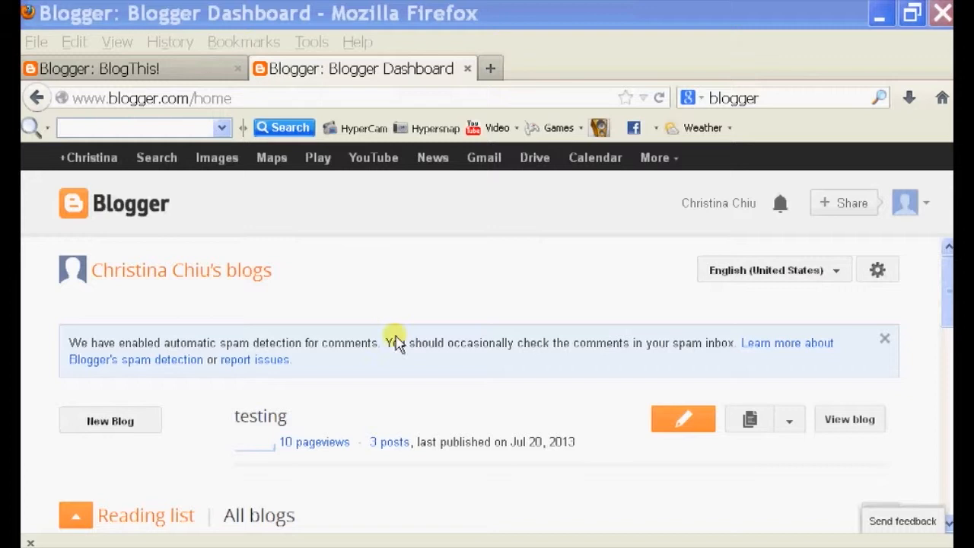
pyautogui.moveTo(25, 36)
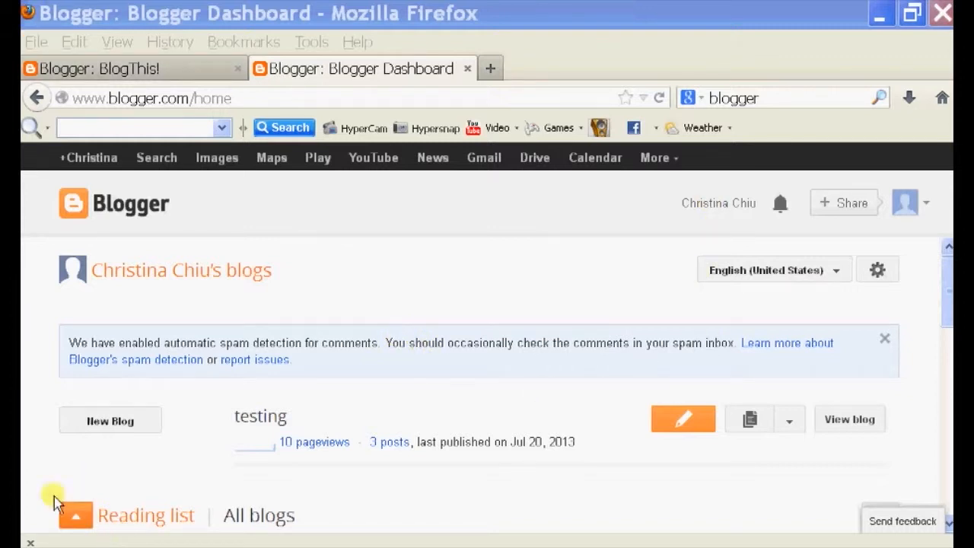
pyautogui.moveTo(635, 534)
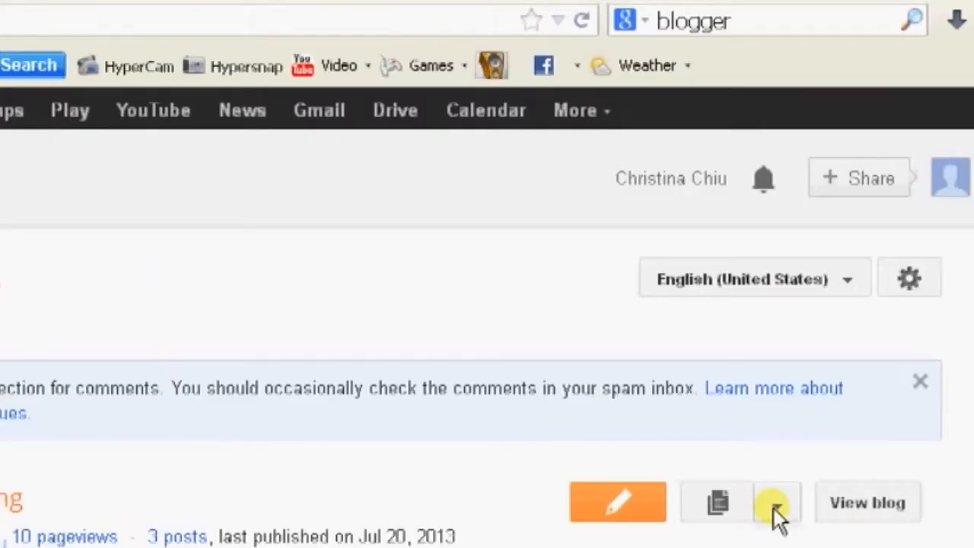
# Choose Template from the testing blog's section list to reach its Template page
pyautogui.click(776, 514)
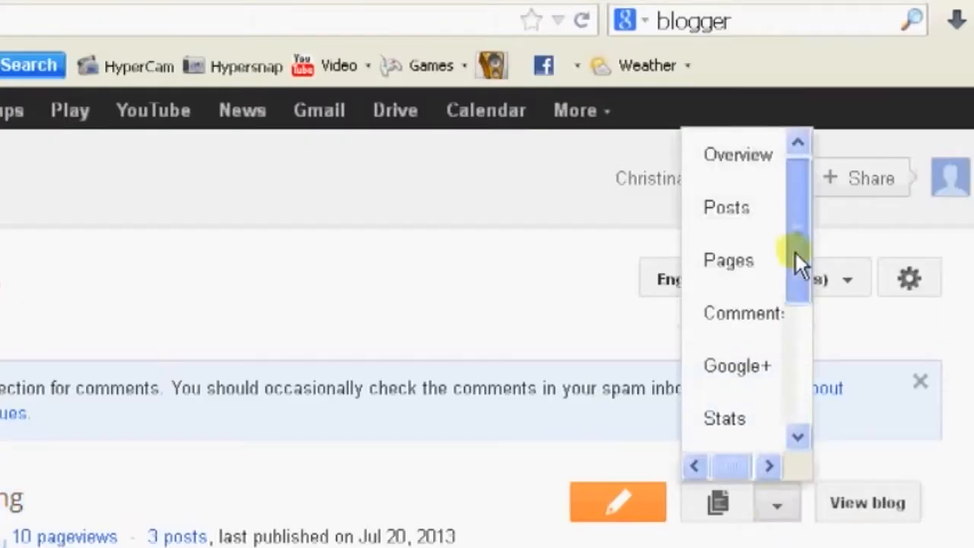
pyautogui.scroll(-3)
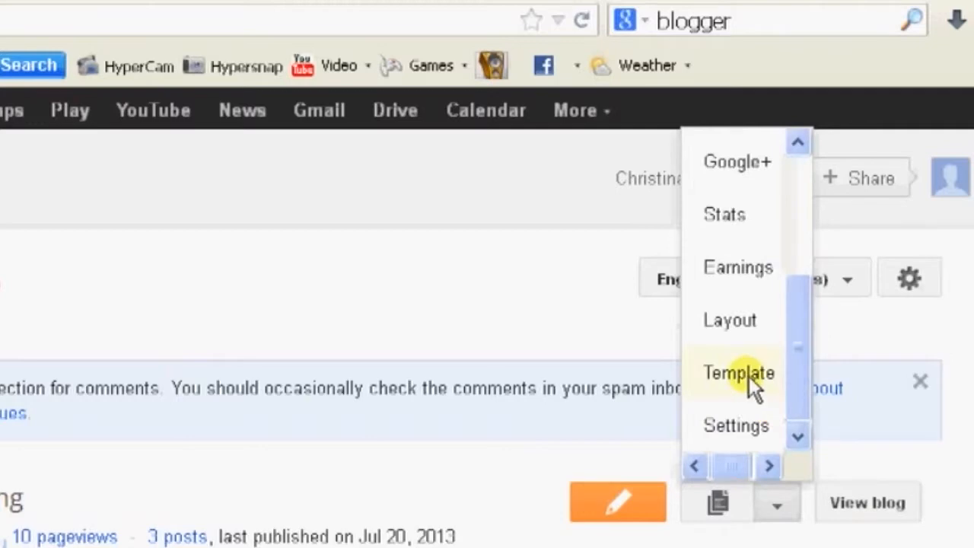
pyautogui.click(739, 373)
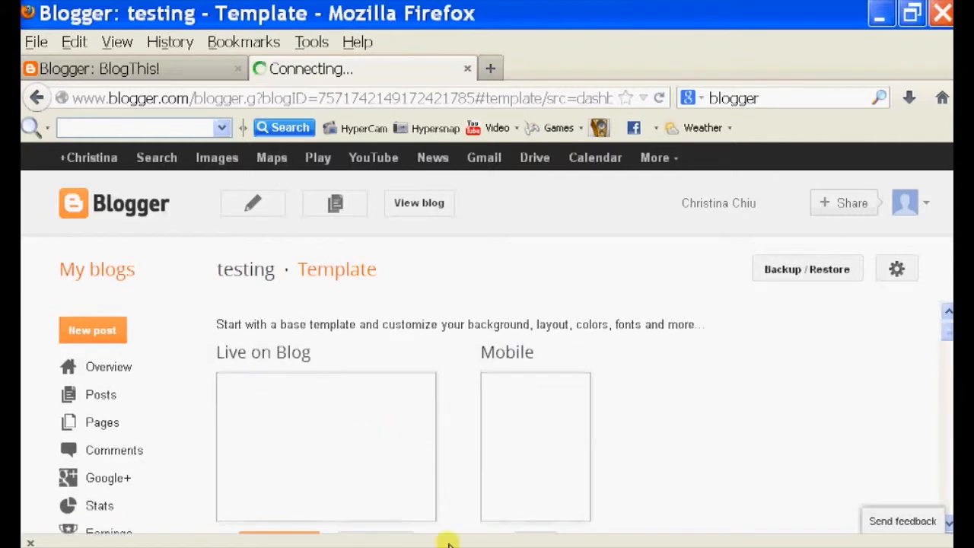
pyautogui.moveTo(254, 312)
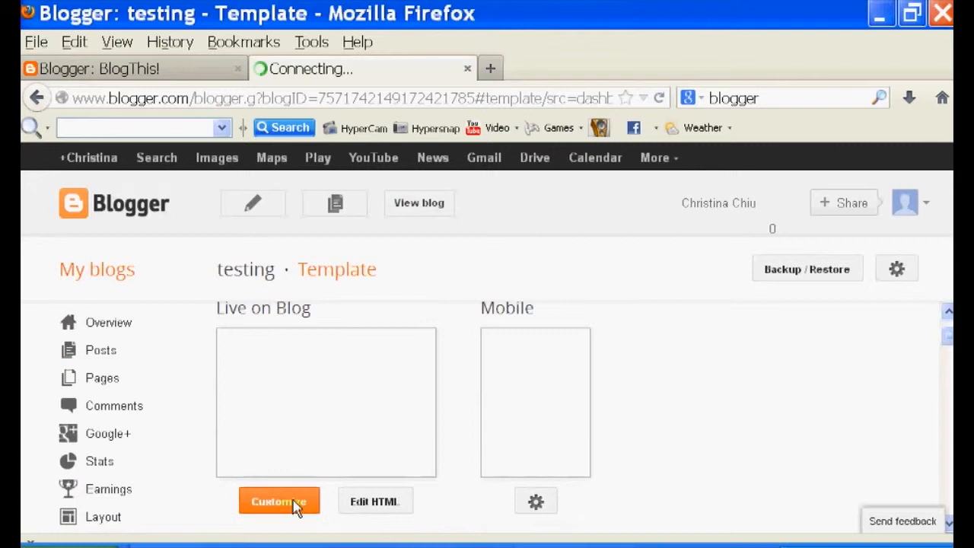
# Launch the Template Designer from Customize under the Live on Blog preview
pyautogui.click(279, 500)
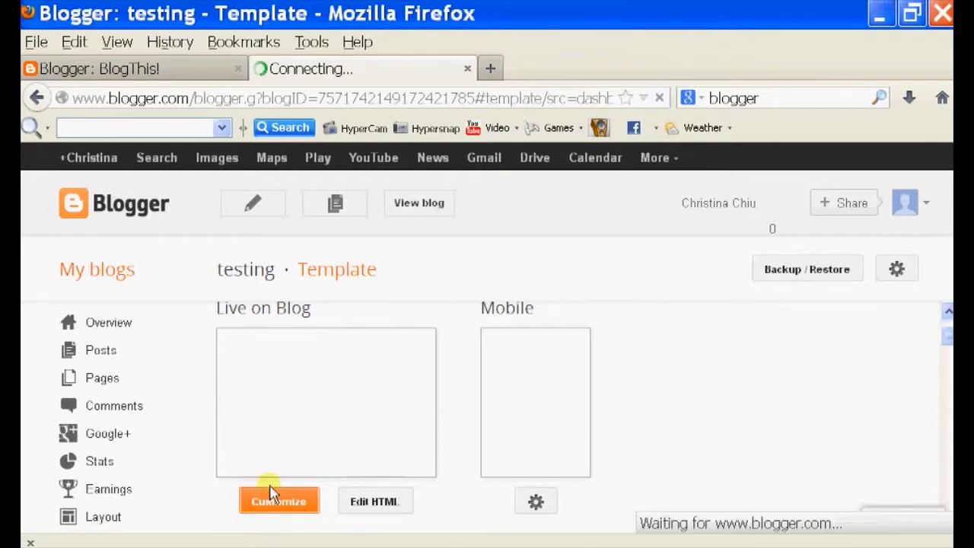
pyautogui.click(279, 500)
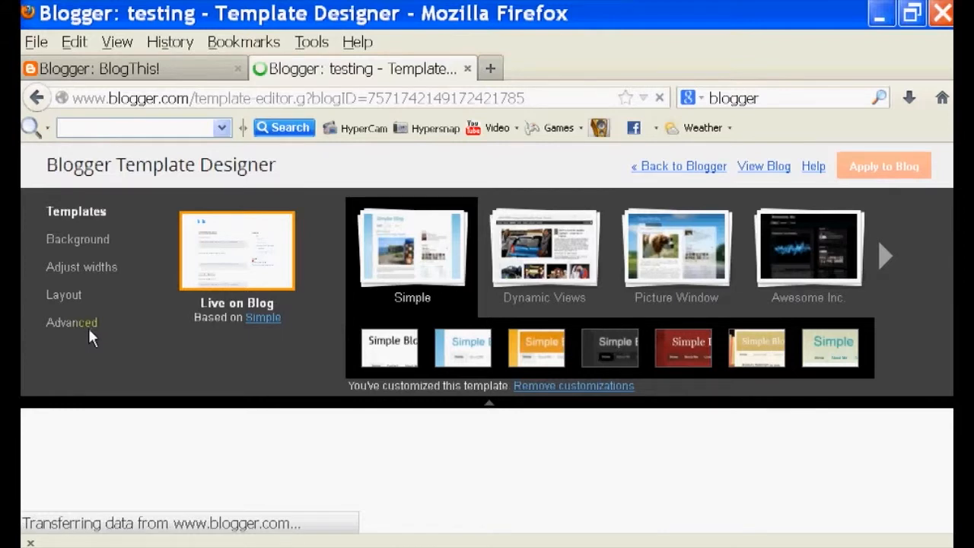
# Show the Blog Title settings under Advanced, revealing its font, 30px size and blue colour
pyautogui.click(71, 322)
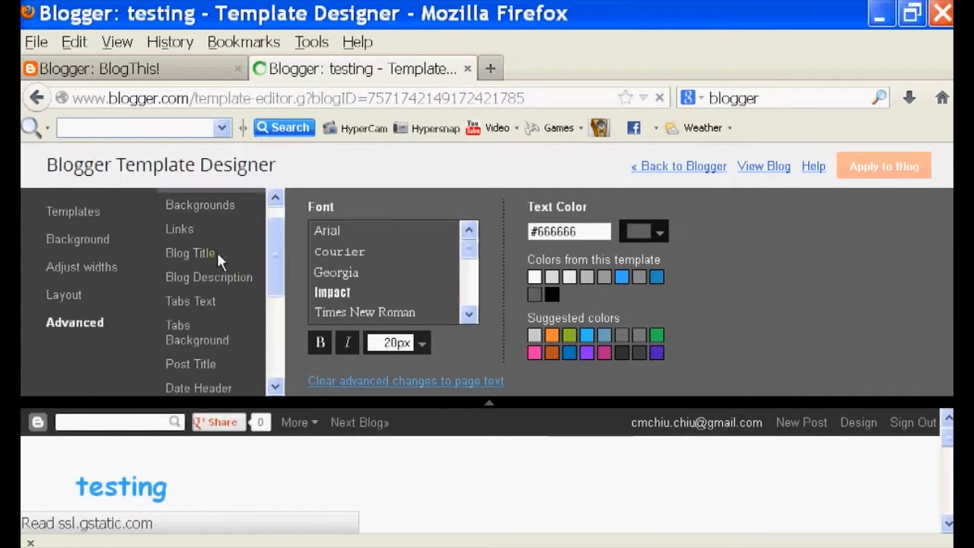
pyautogui.click(190, 253)
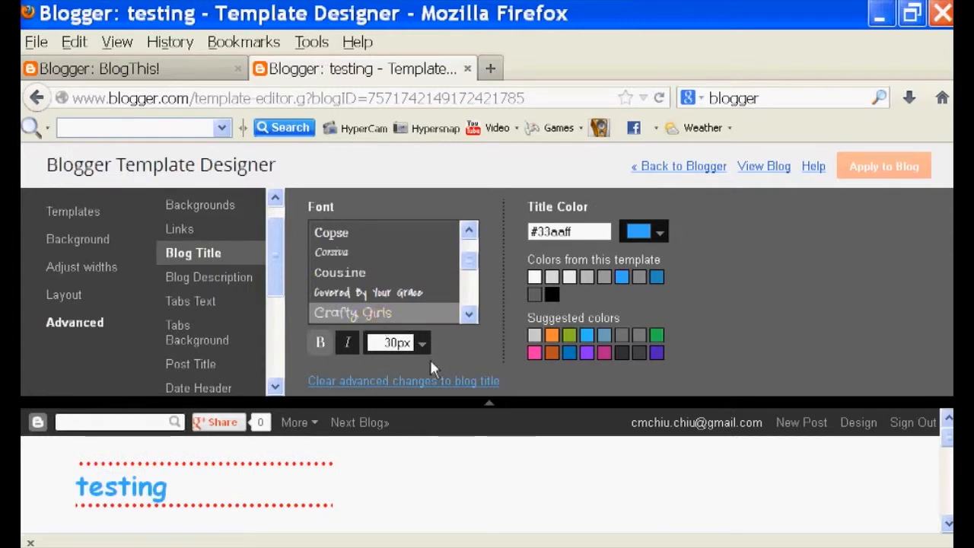
pyautogui.moveTo(481, 260)
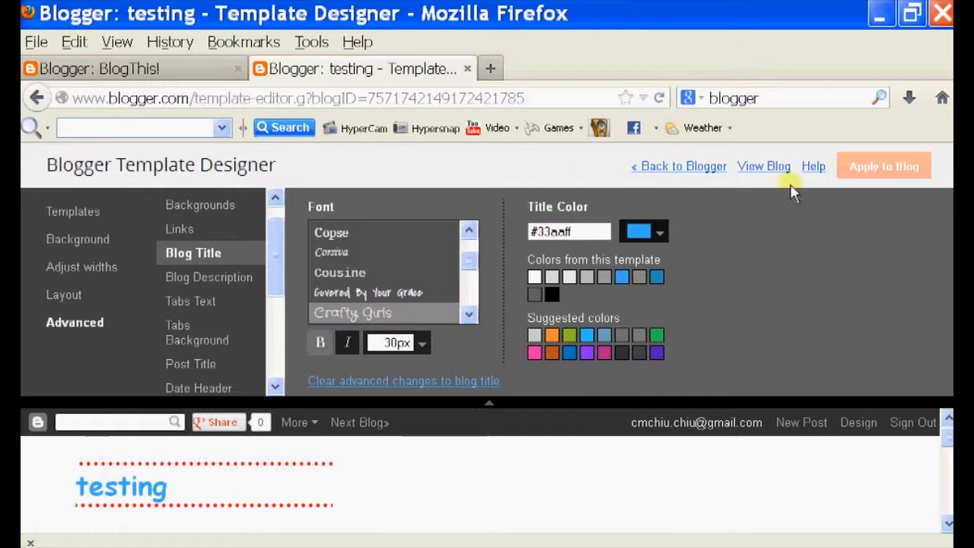
pyautogui.moveTo(766, 178)
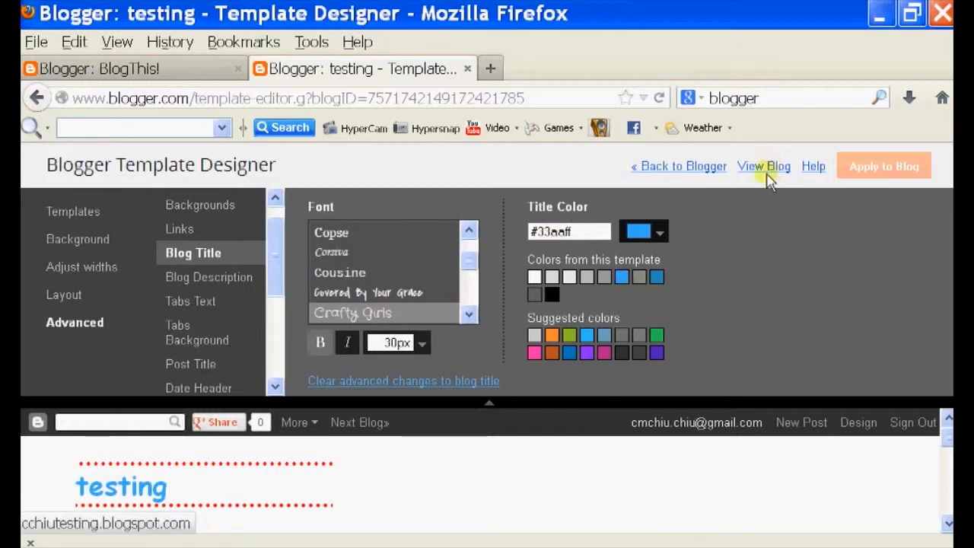
# View the live testing blog in a new tab to check the current title
pyautogui.click(763, 166)
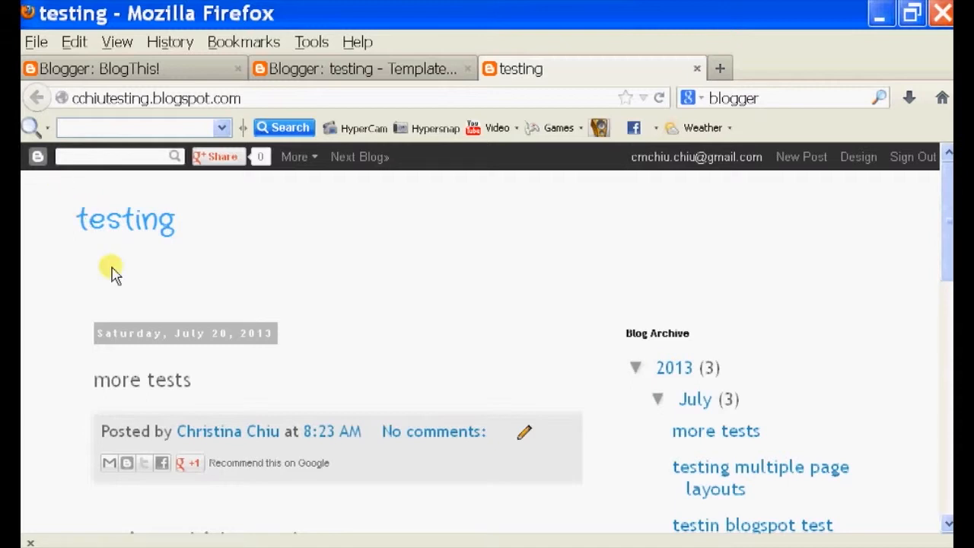
pyautogui.moveTo(246, 207)
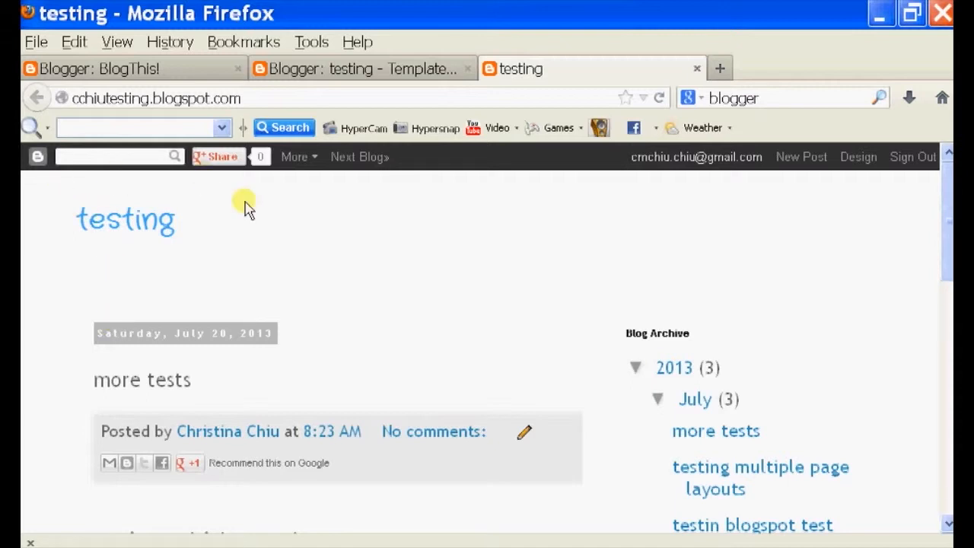
pyautogui.moveTo(376, 73)
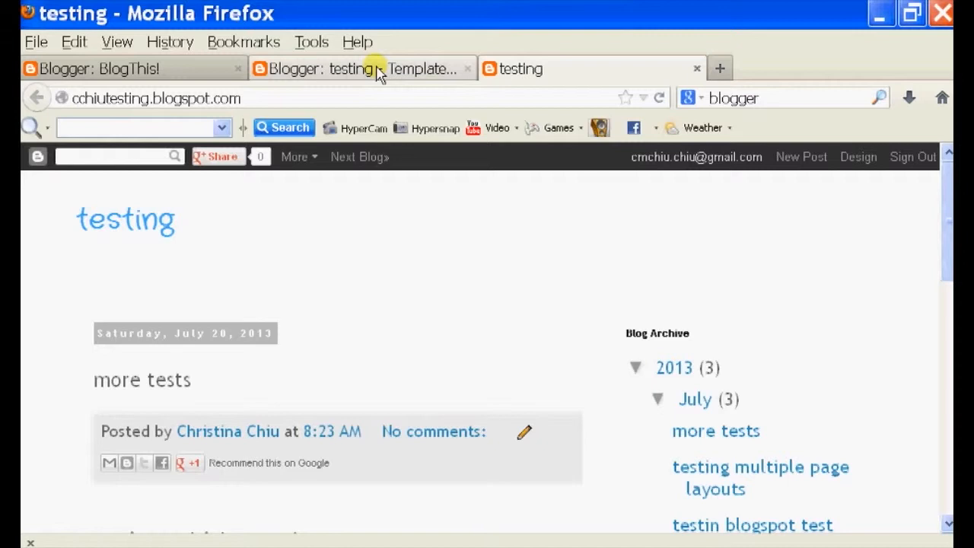
# Back in the designer, change the blog title size from 30px to 80px and apply it
pyautogui.click(369, 69)
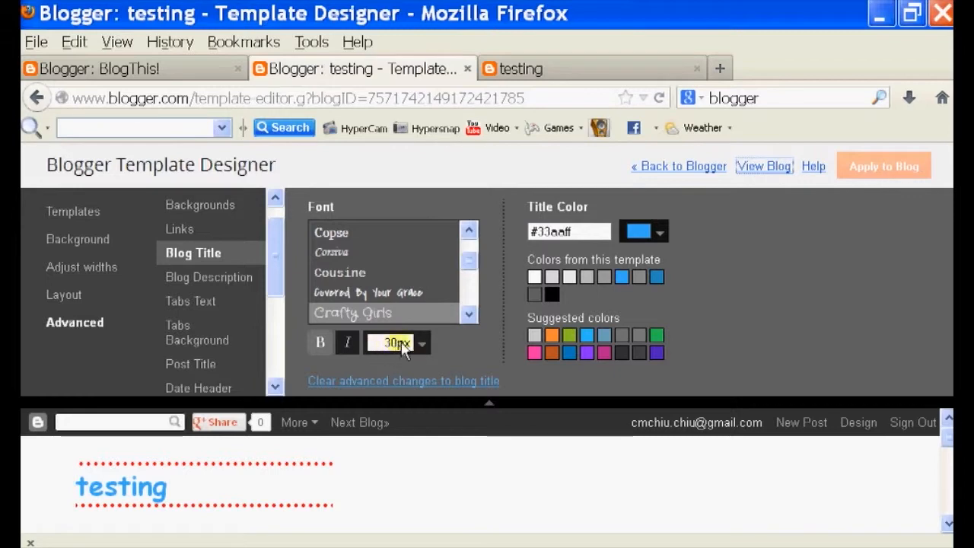
pyautogui.click(424, 342)
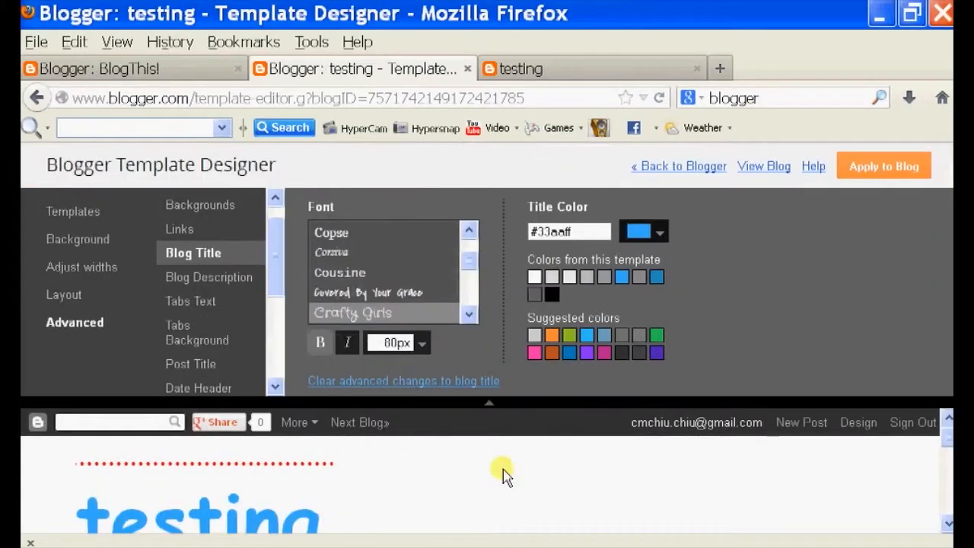
pyautogui.moveTo(810, 166)
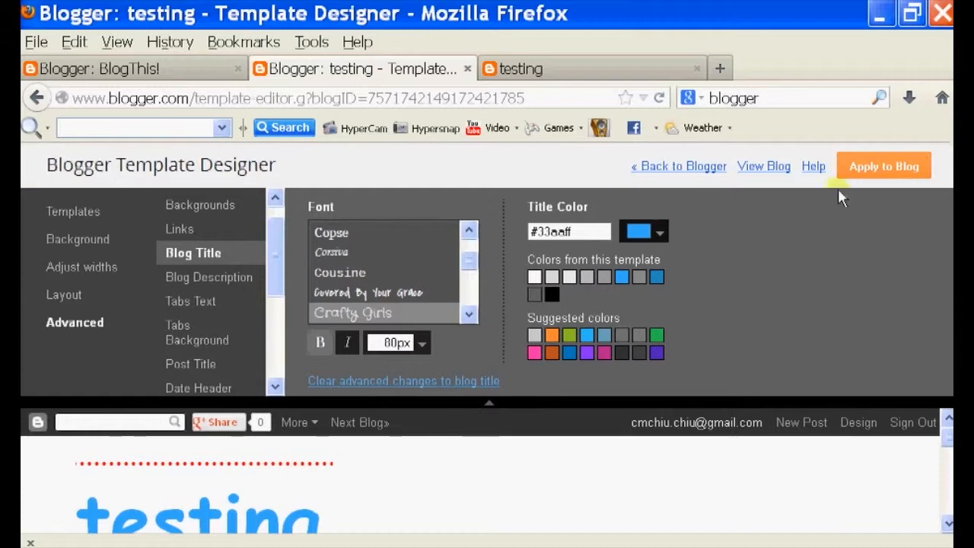
pyautogui.moveTo(396, 147)
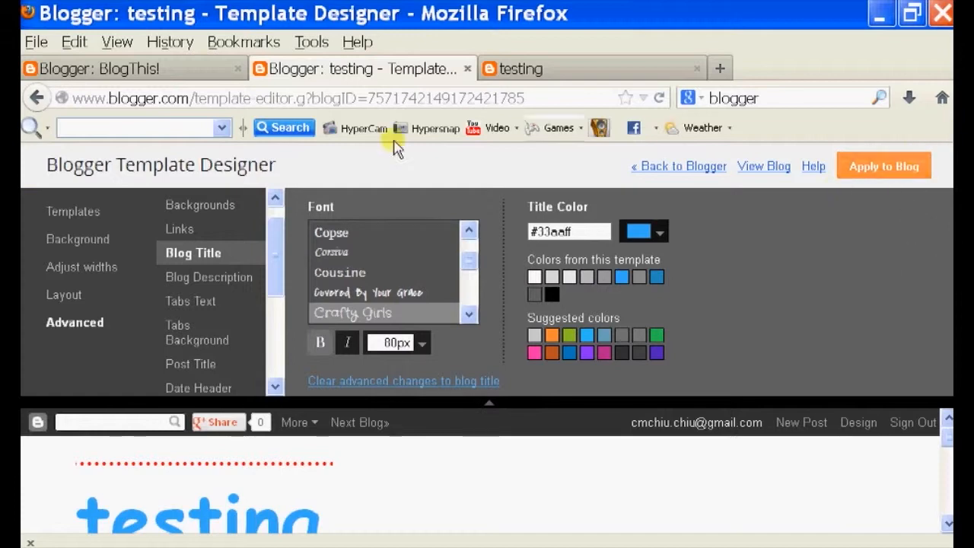
pyautogui.moveTo(811, 249)
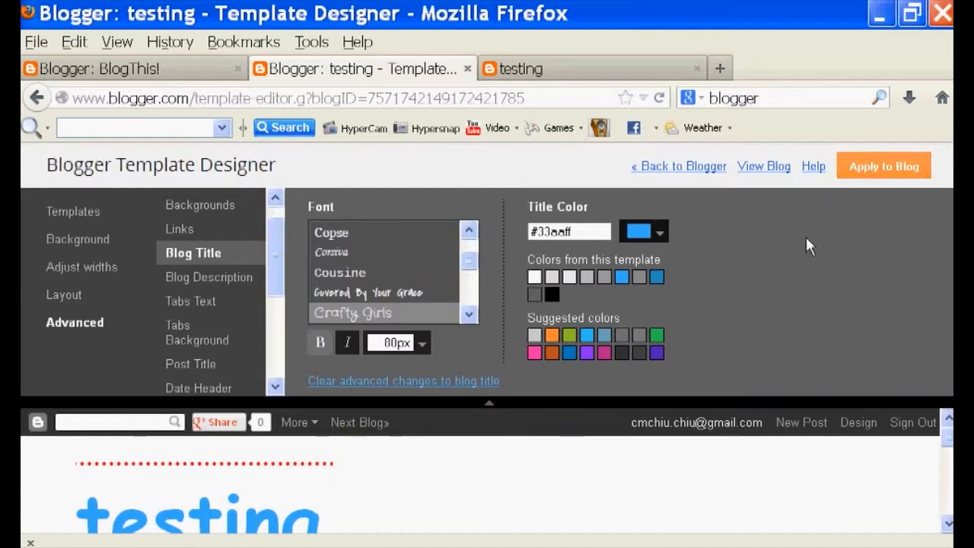
pyautogui.moveTo(907, 172)
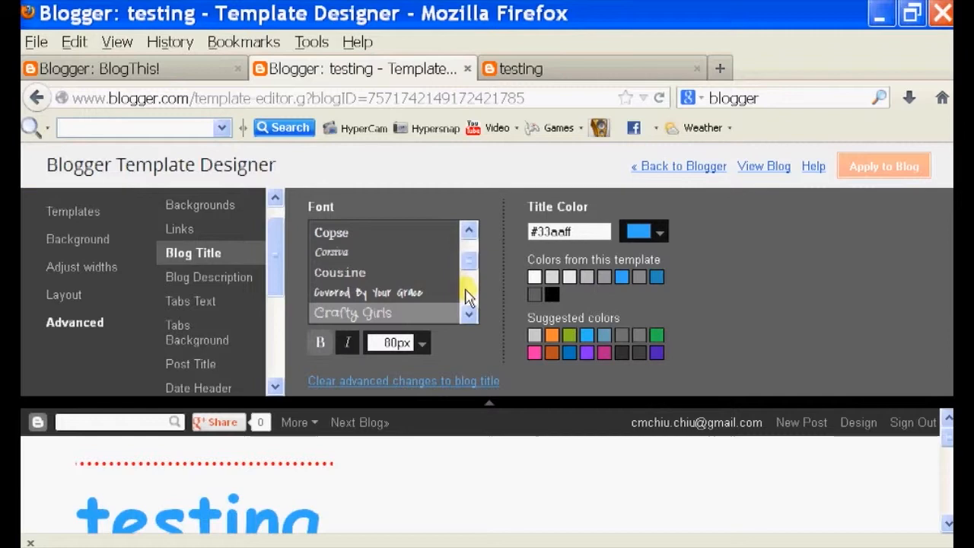
pyautogui.click(884, 165)
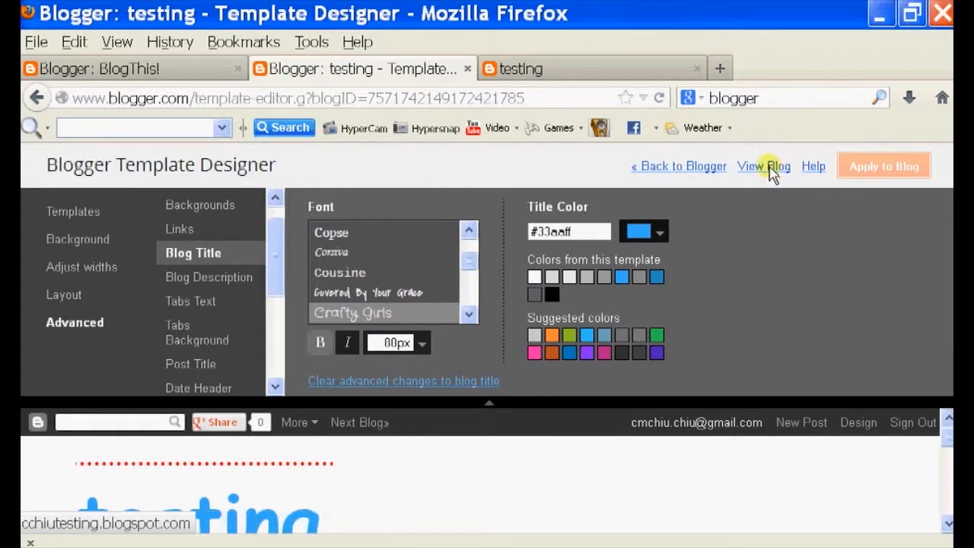
# View the live blog with the enlarged 80px title and scroll through its posts
pyautogui.click(765, 166)
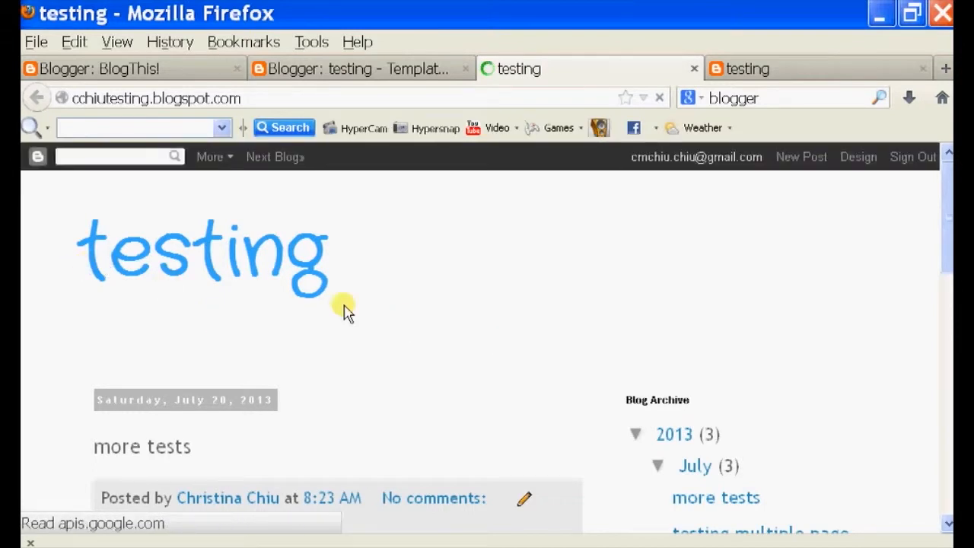
pyautogui.scroll(-3)
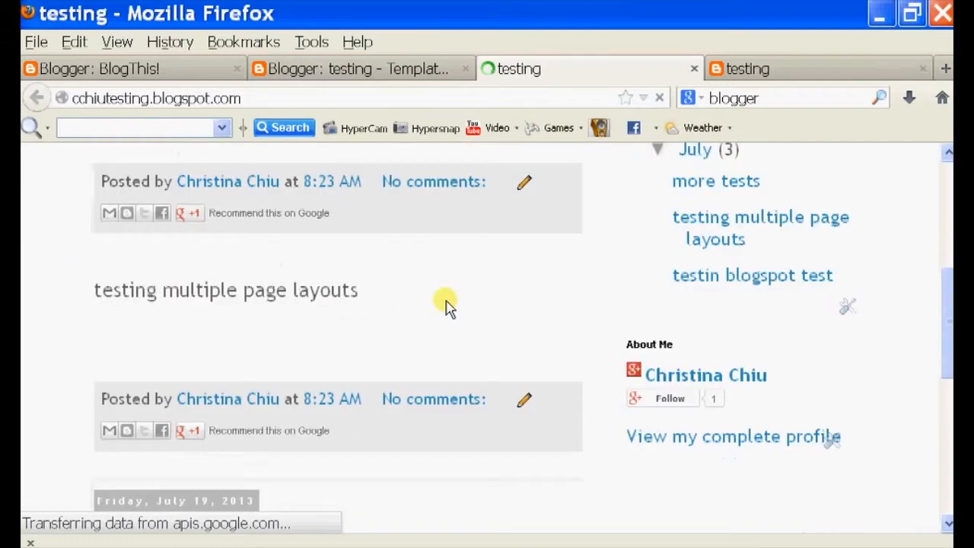